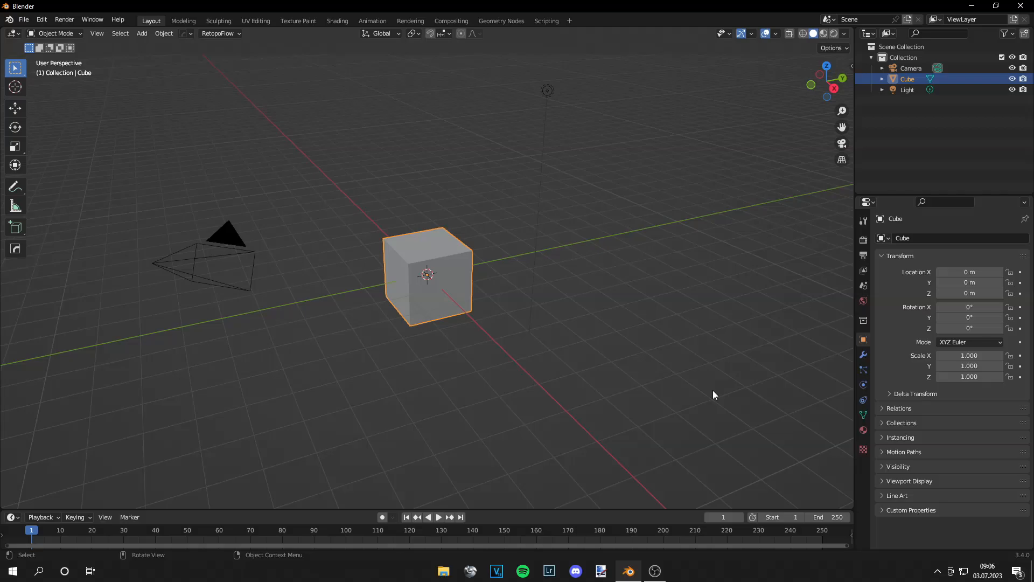
Select the default cube so it can be deleted.
left_click(141, 33)
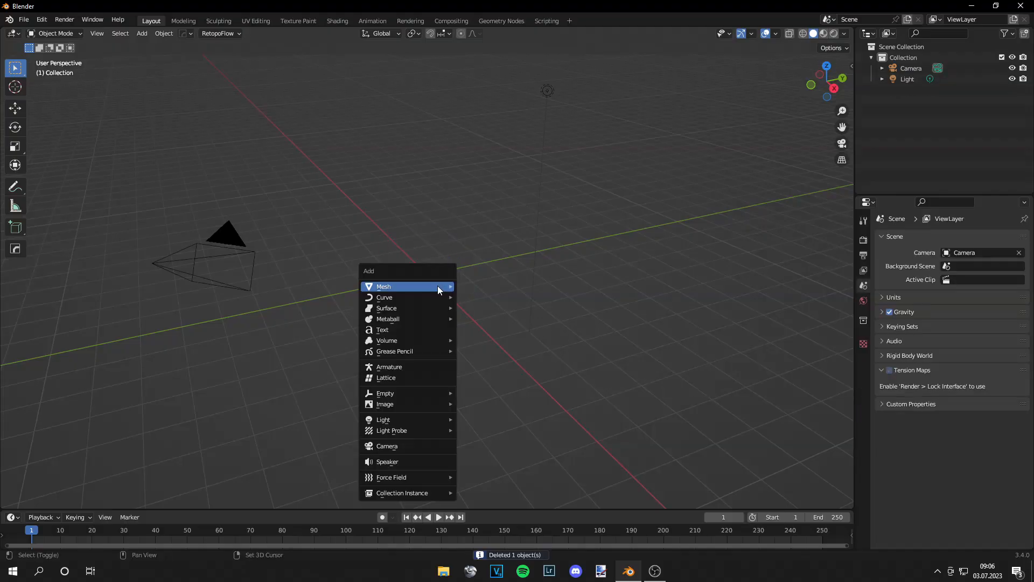
Add a plane with a Hair particle system and advanced settings enabled, strands 0.14 m long.
left_click(383, 286)
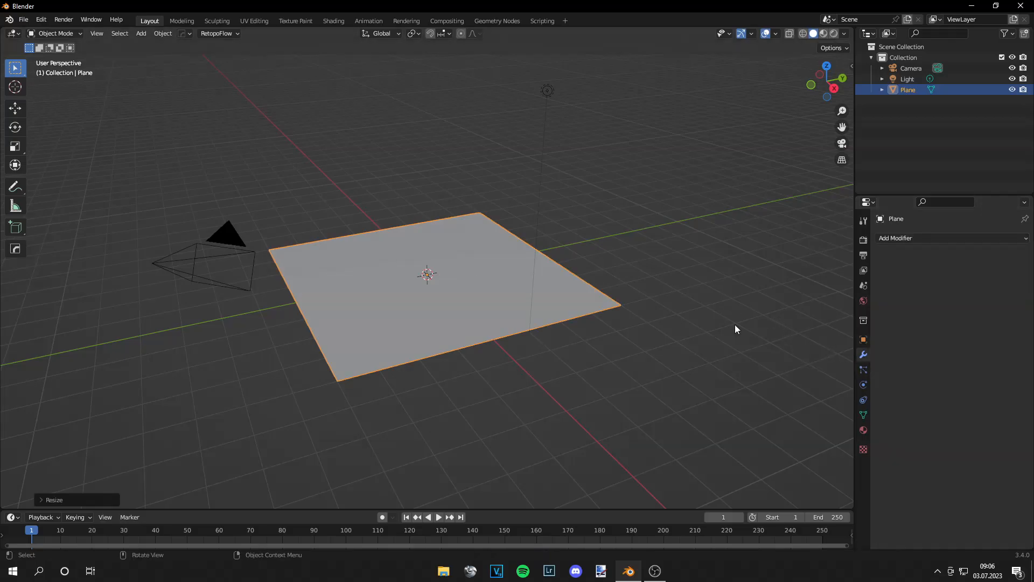
left_click(923, 239)
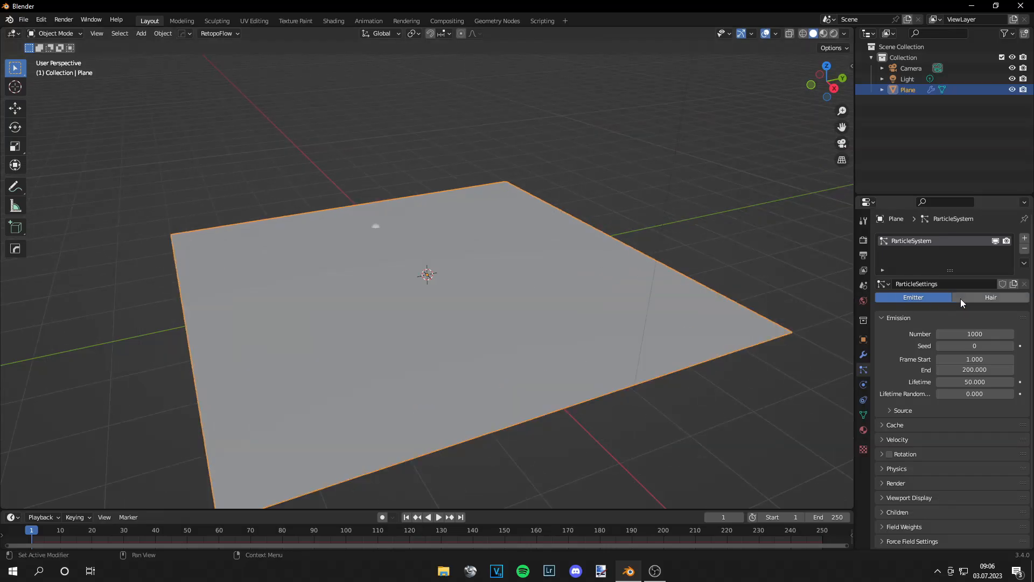
left_click(990, 297)
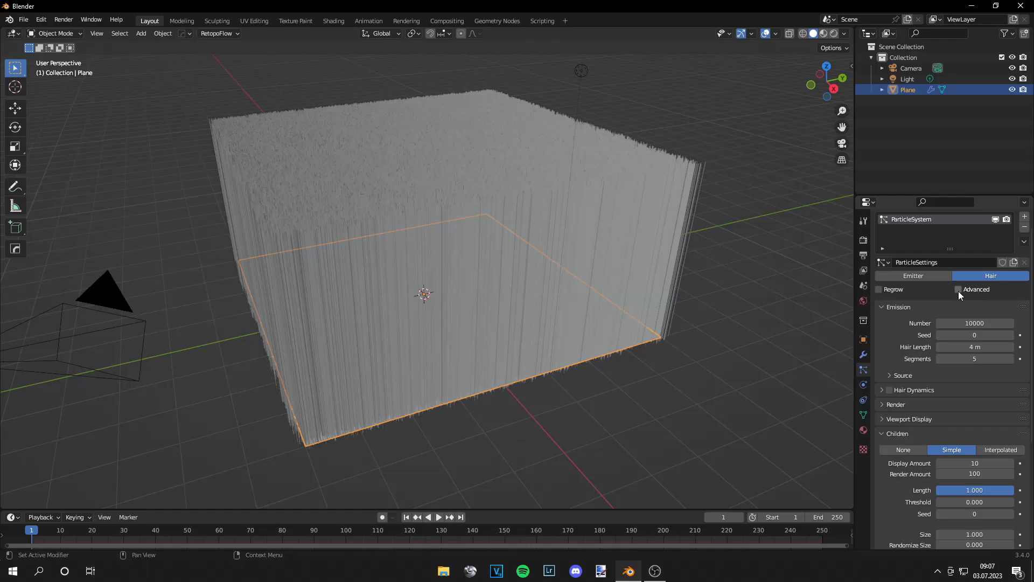
left_click(957, 289)
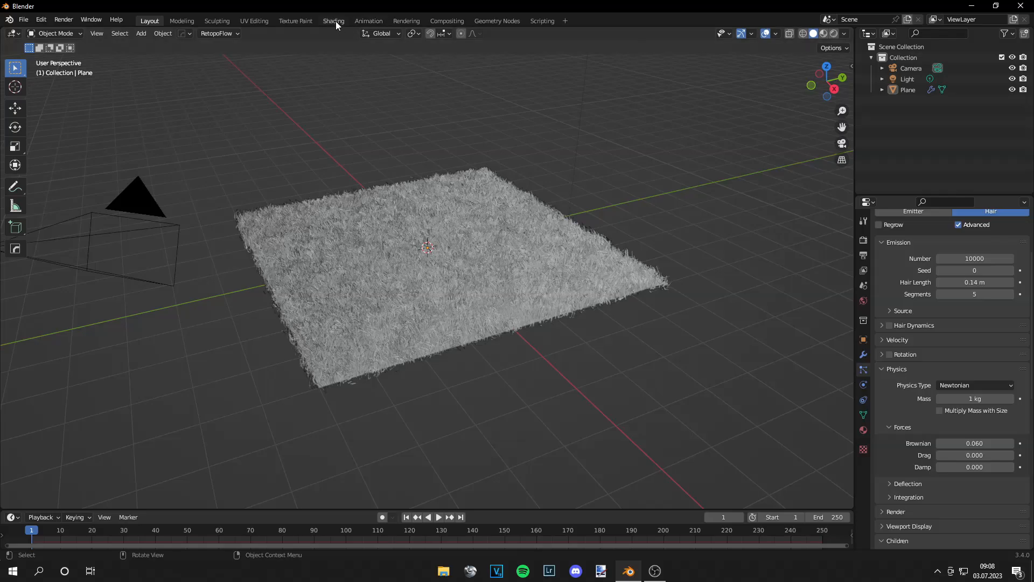
In the Shading workspace, add and place a Noise Texture node in the Grass material.
left_click(333, 21)
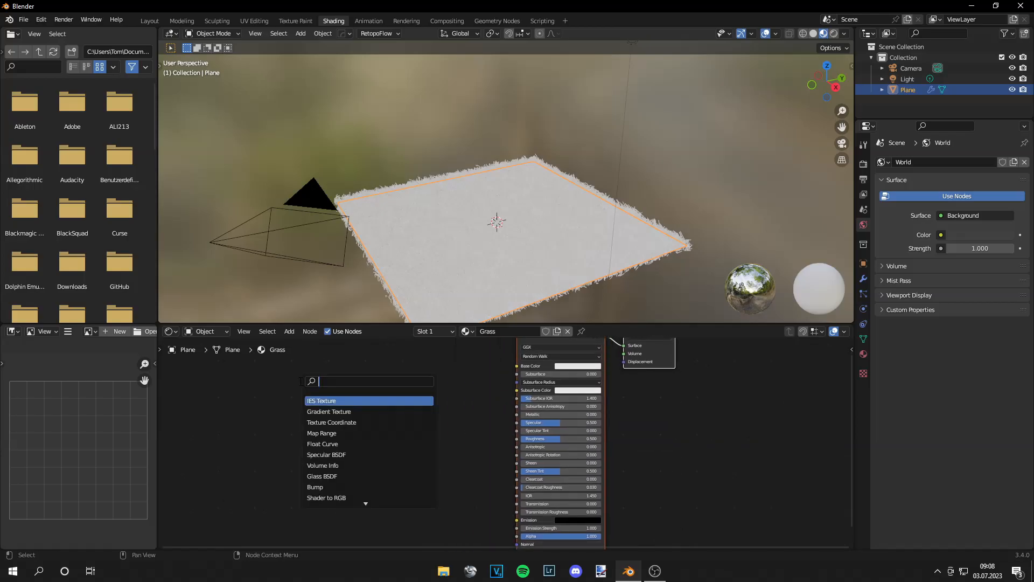
left_click(337, 411)
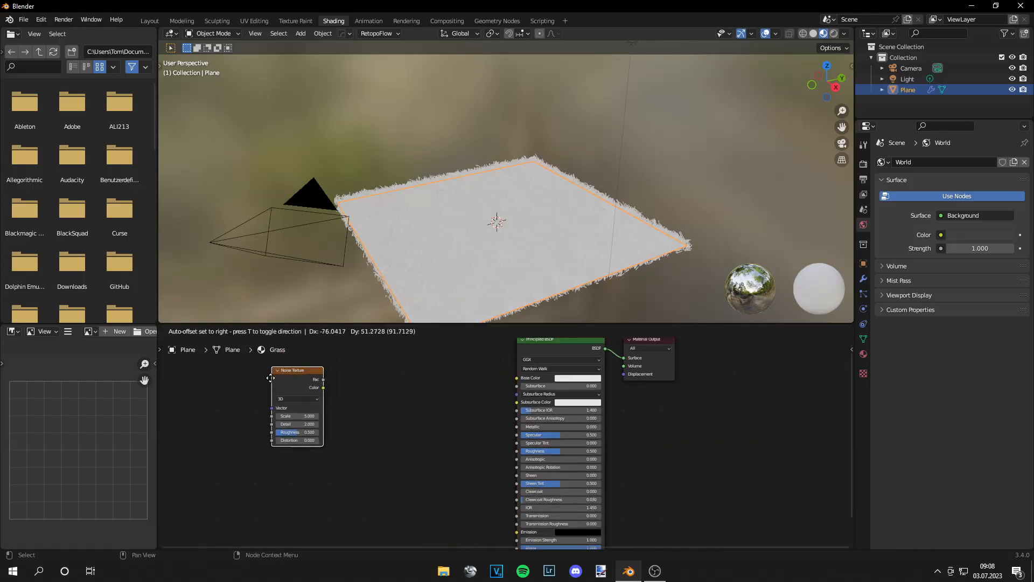
left_click(289, 332)
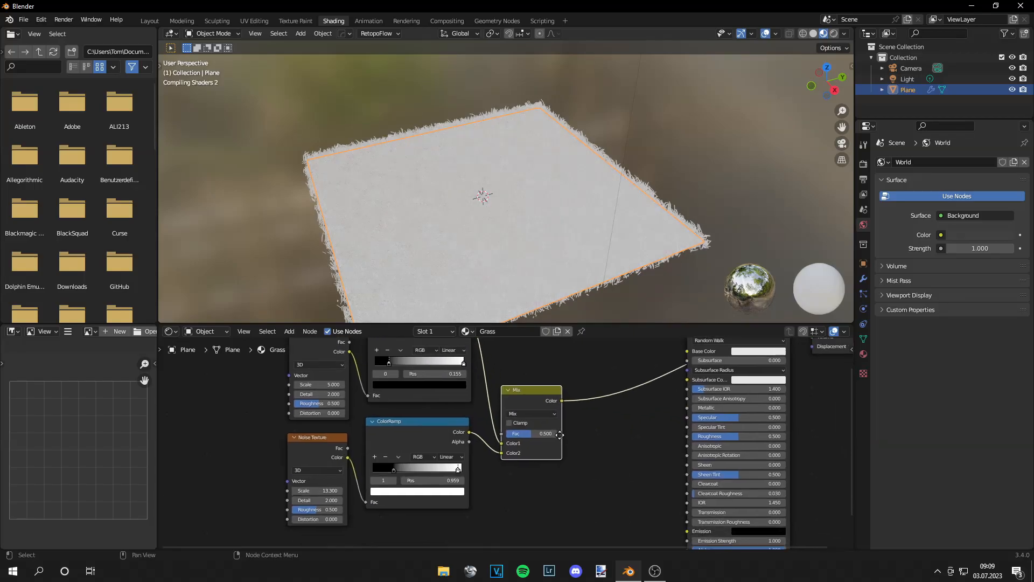
Set the Mix node blend mode to Multiply and give the color ramp a green end stop.
left_click(531, 414)
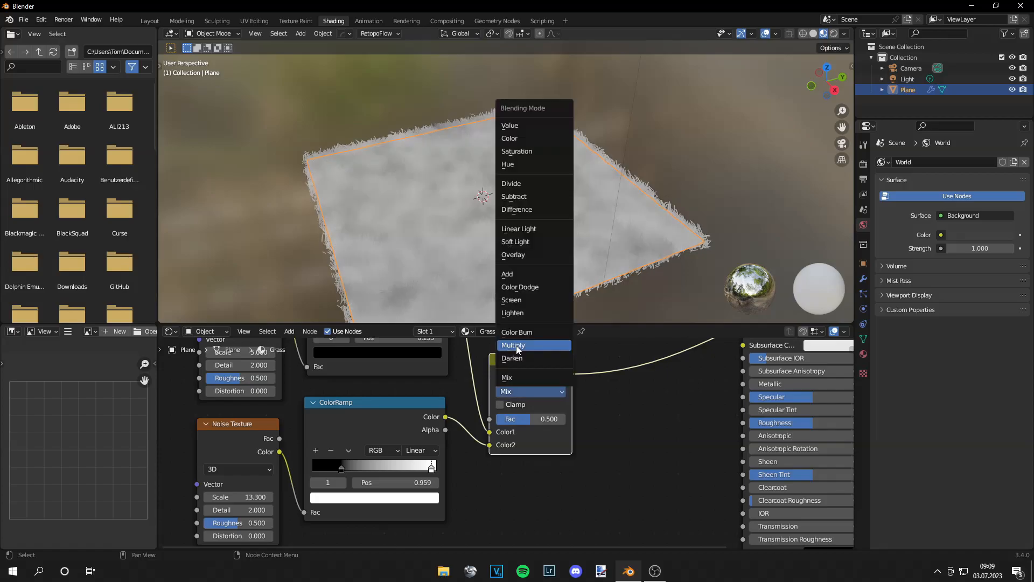
left_click(514, 345)
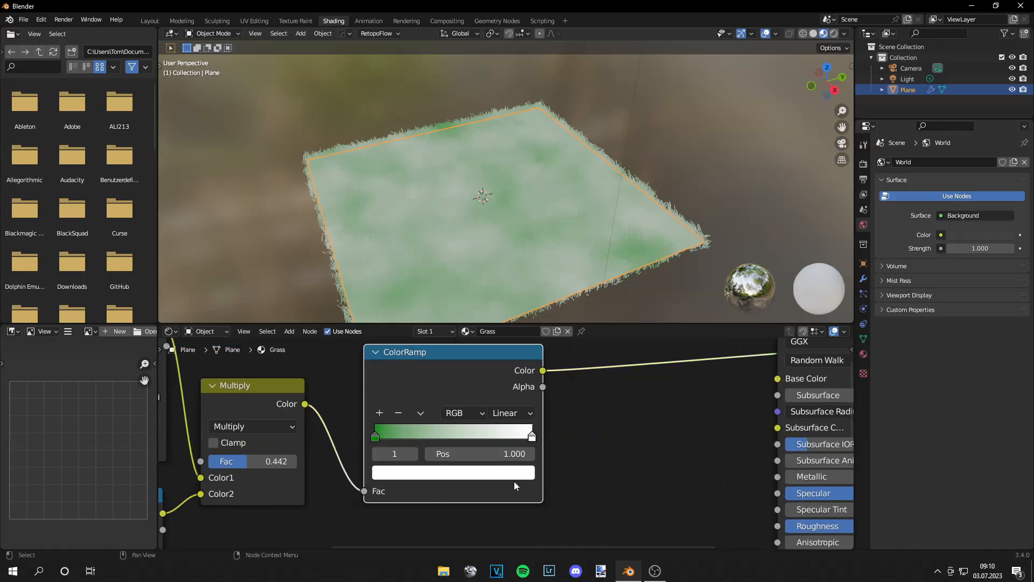
left_click(453, 472)
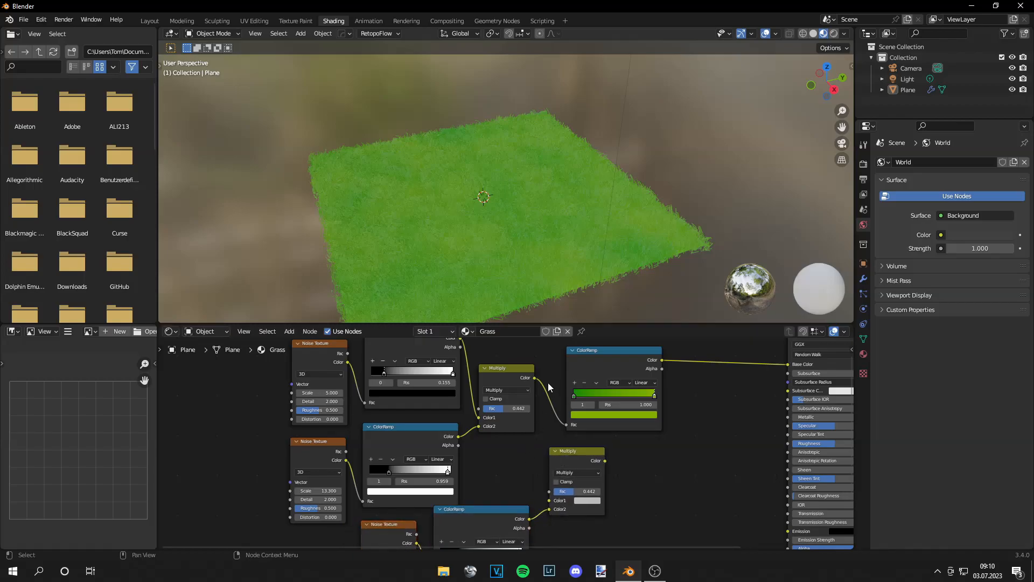
Multiply a third noise pattern into the grass material with a second Multiply node.
left_click(506, 367)
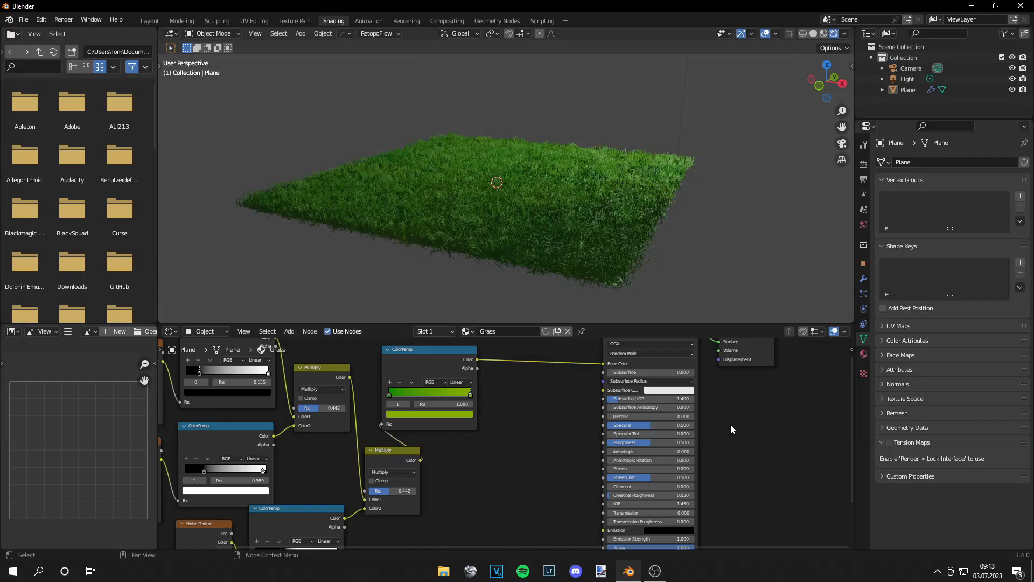
mouse_move(696, 427)
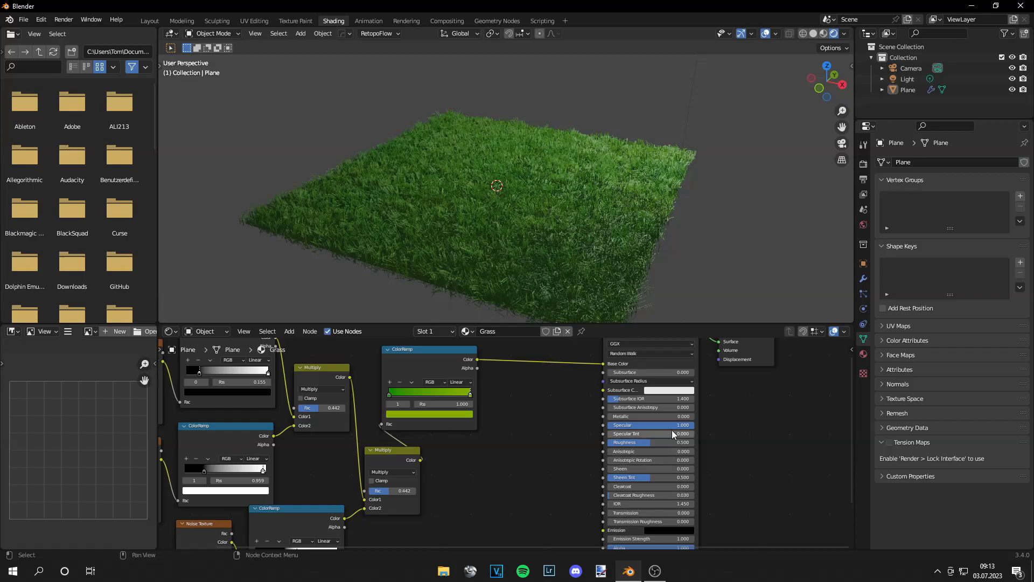
Adjust the material's Specular, then select the plane and hide its grass strands in the viewport.
double_click(650, 425)
type("0.500")
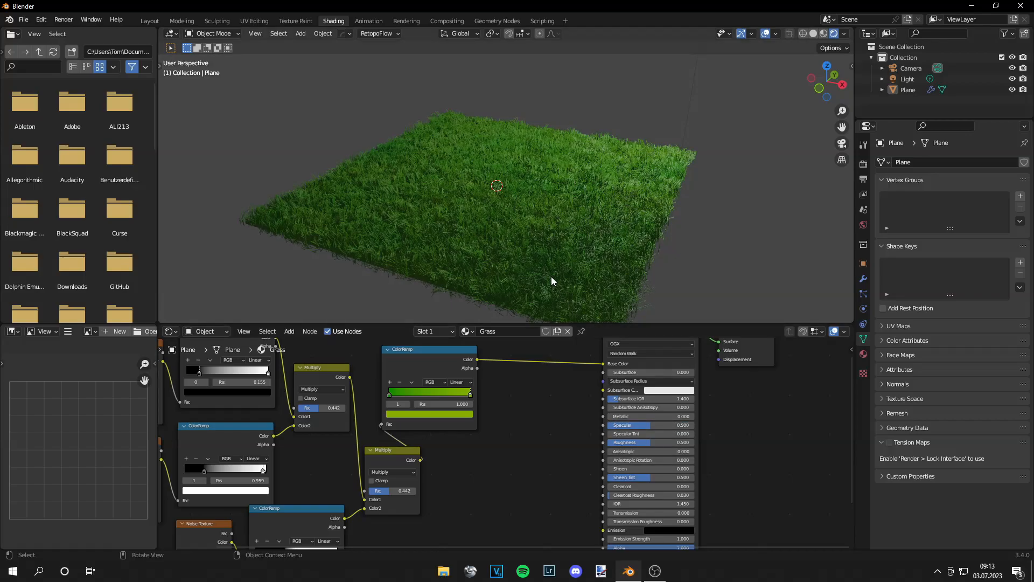
left_click(550, 212)
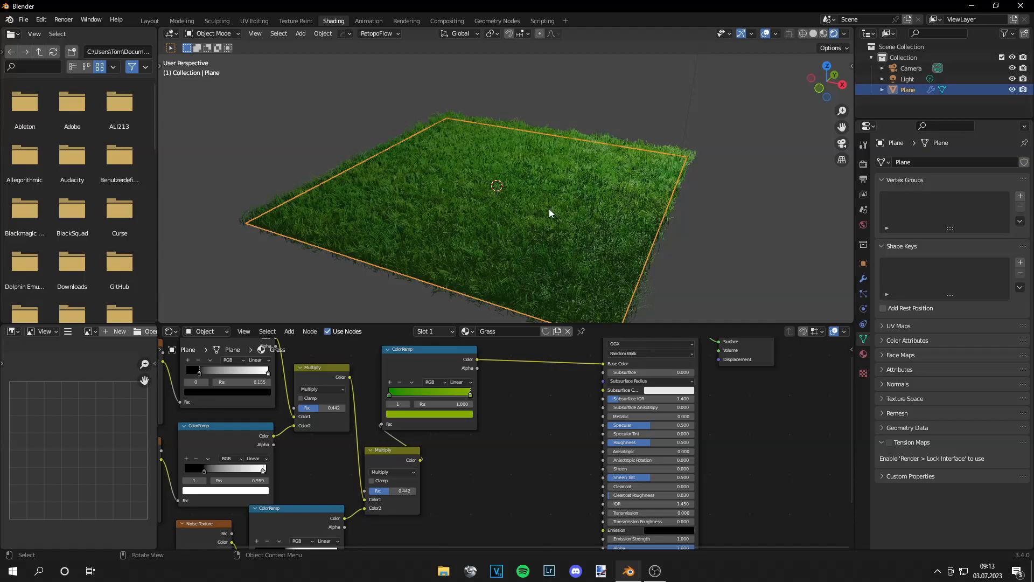
left_click(863, 308)
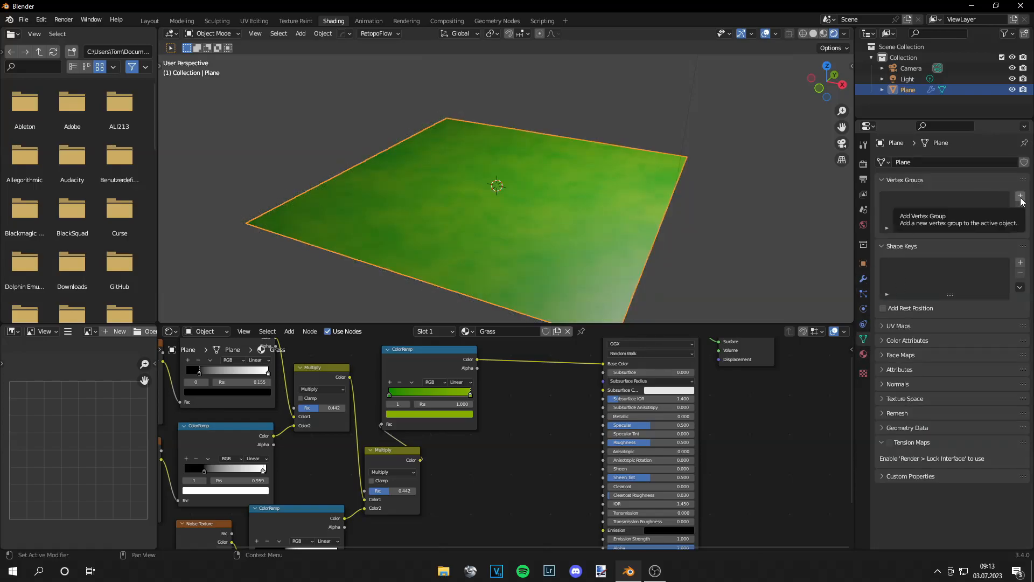
Add a vertex group named Density and subdivide the plane in Edit Mode with 100 cuts.
left_click(1020, 195)
type("Density")
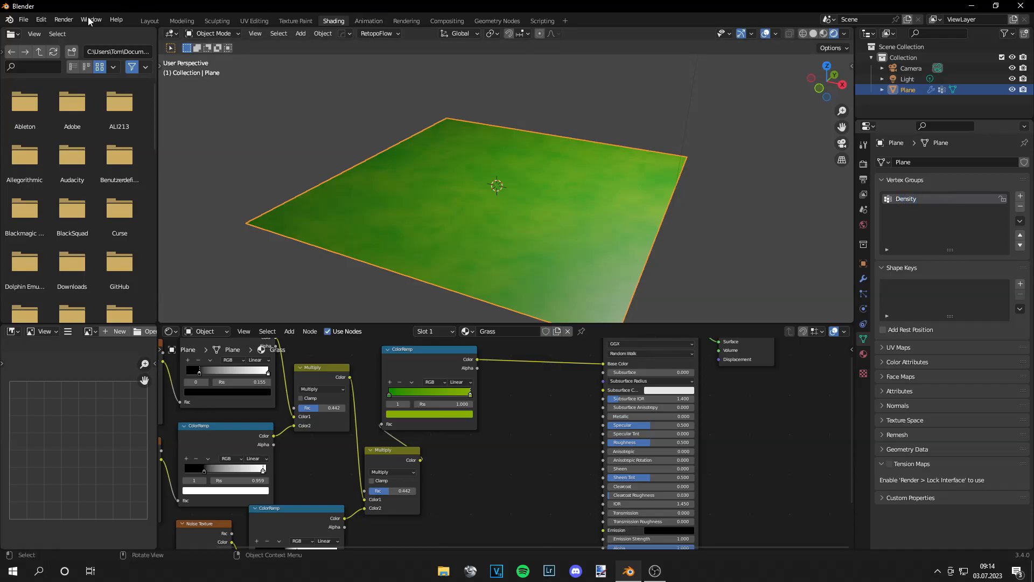
right_click(439, 188)
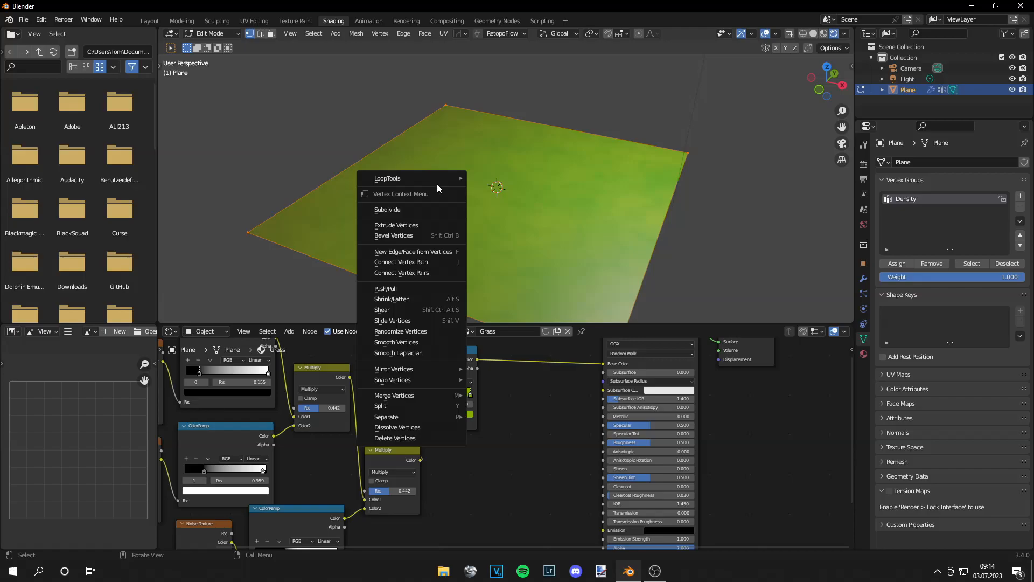
left_click(387, 209)
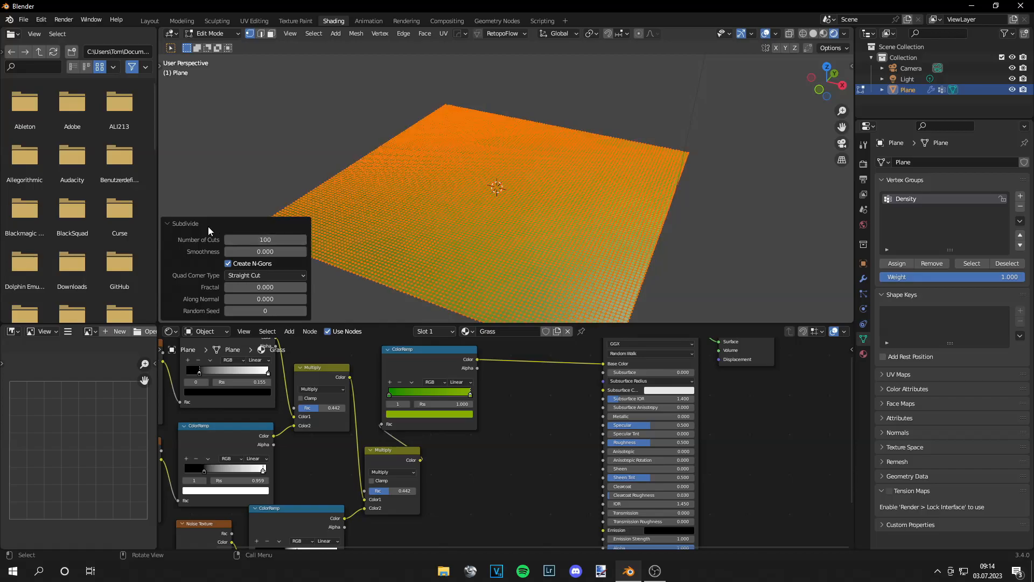
left_click(210, 33)
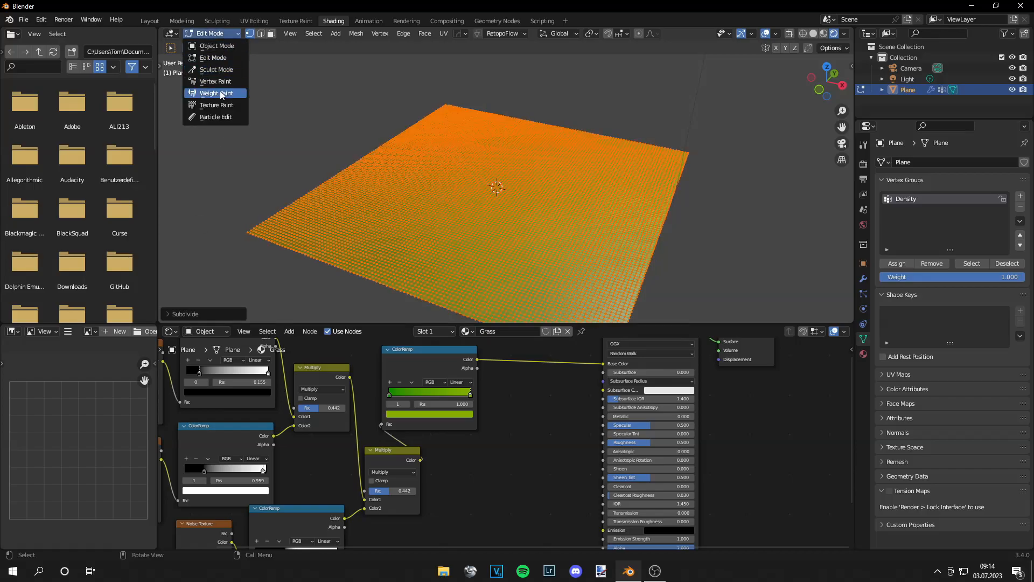
Weight-paint two patches in Object Mode's Density group and assign it as the particle density group.
left_click(213, 92)
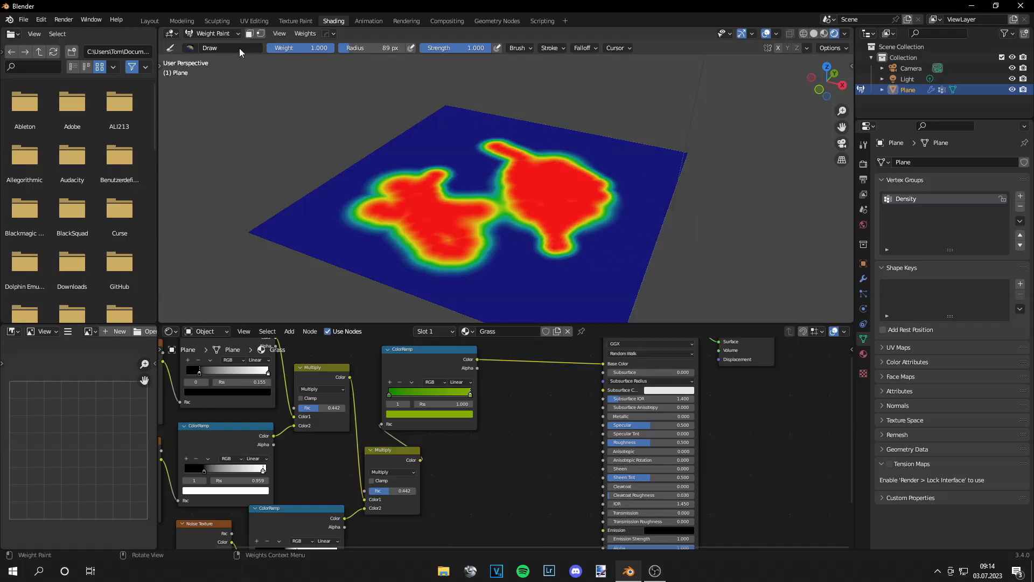
left_click(212, 32)
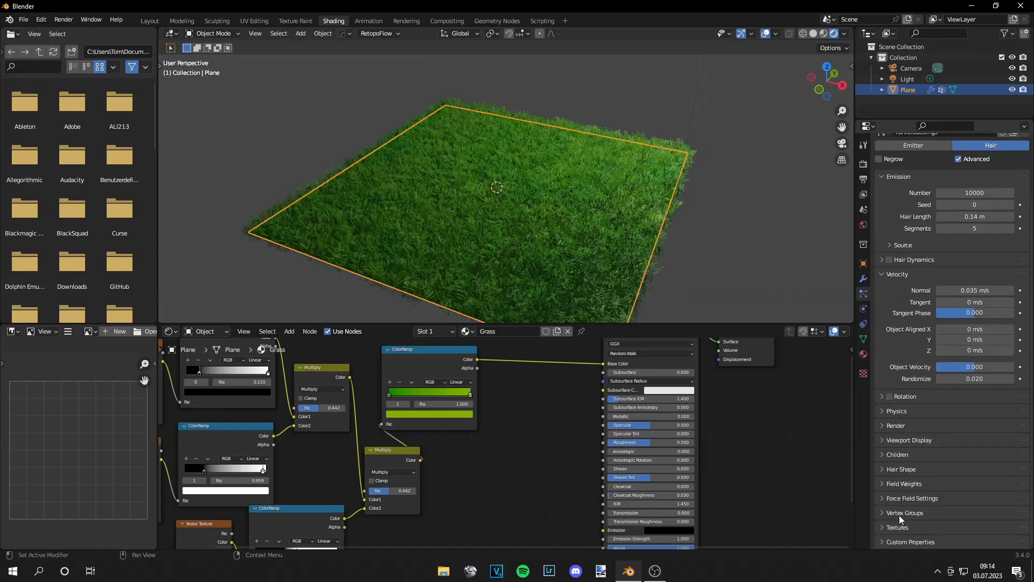
left_click(905, 512)
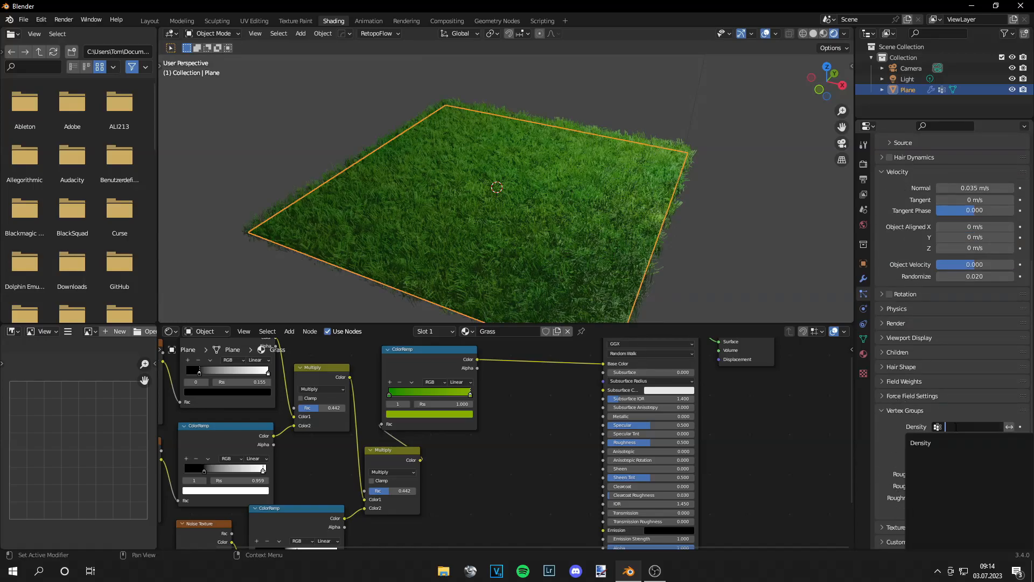